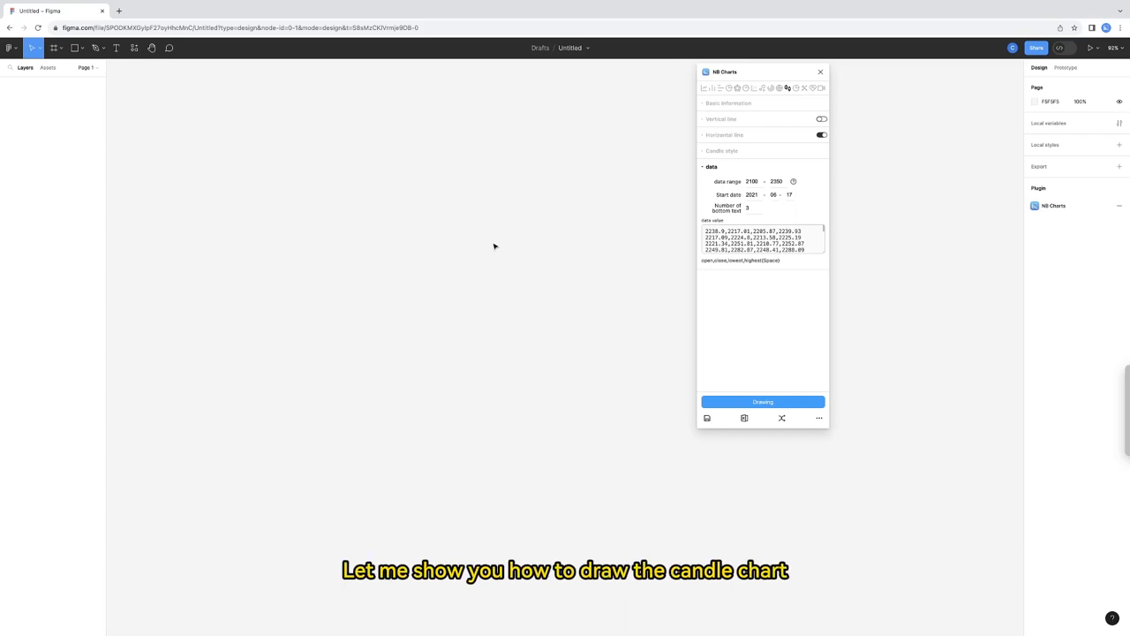
mouse_move(788, 88)
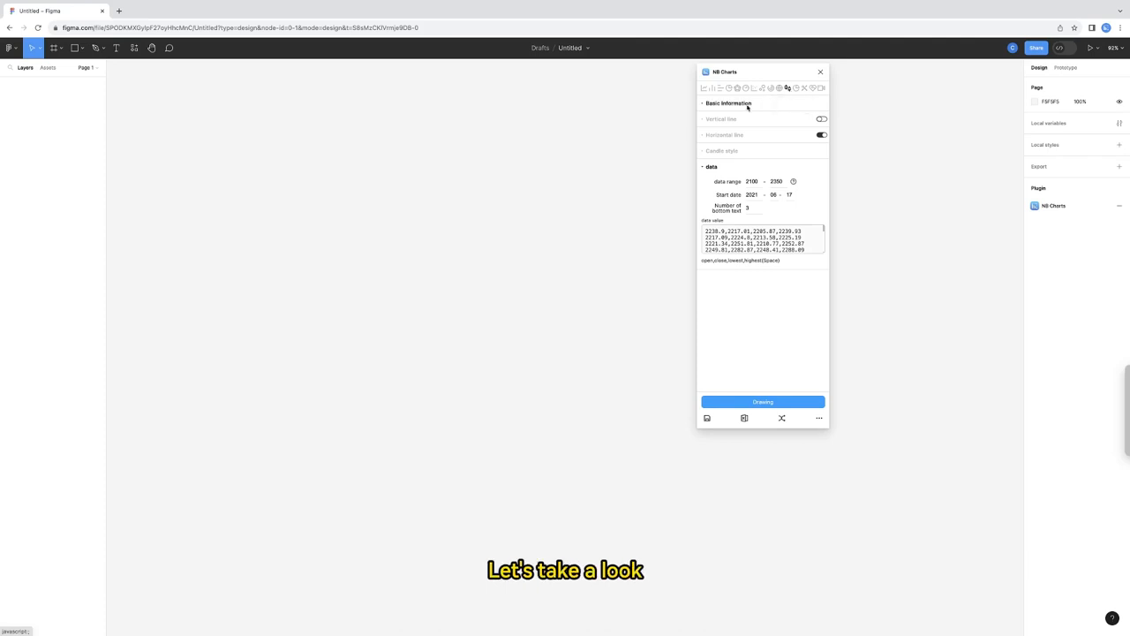
Step: Review the basic chart settings, then draw a frame on the canvas to size the chart
left_click(727, 102)
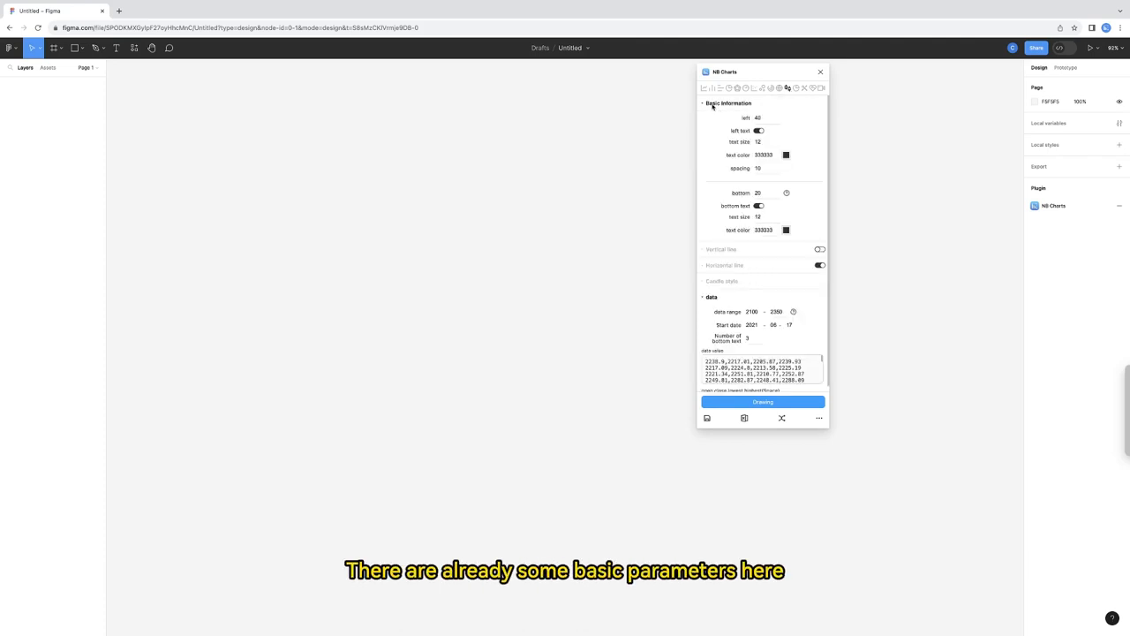
left_click(726, 102)
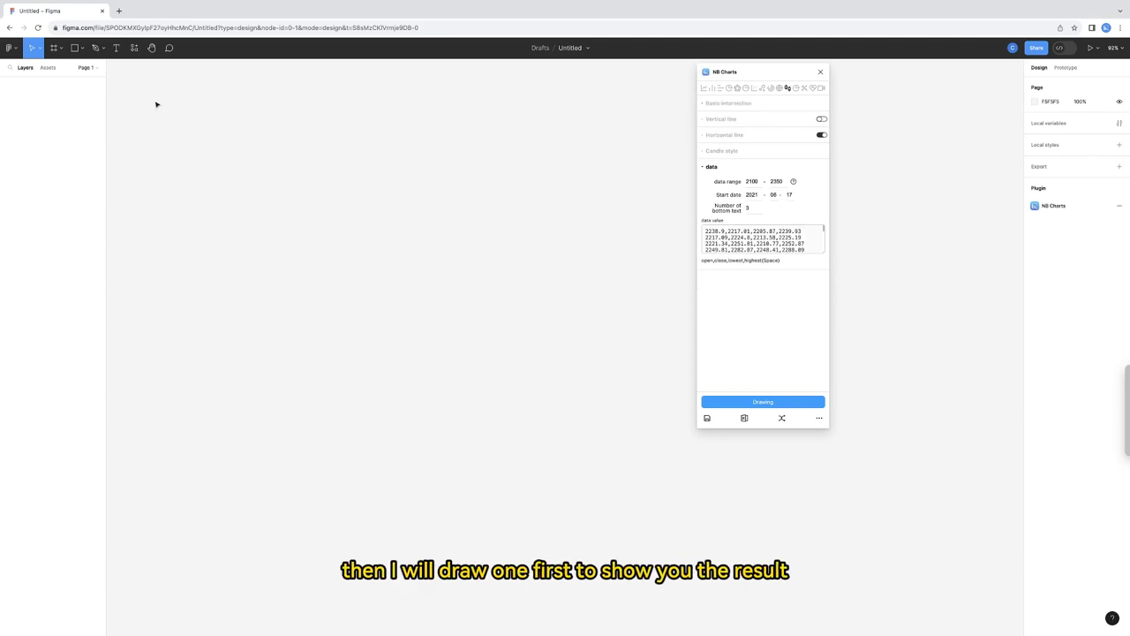
left_click(53, 48)
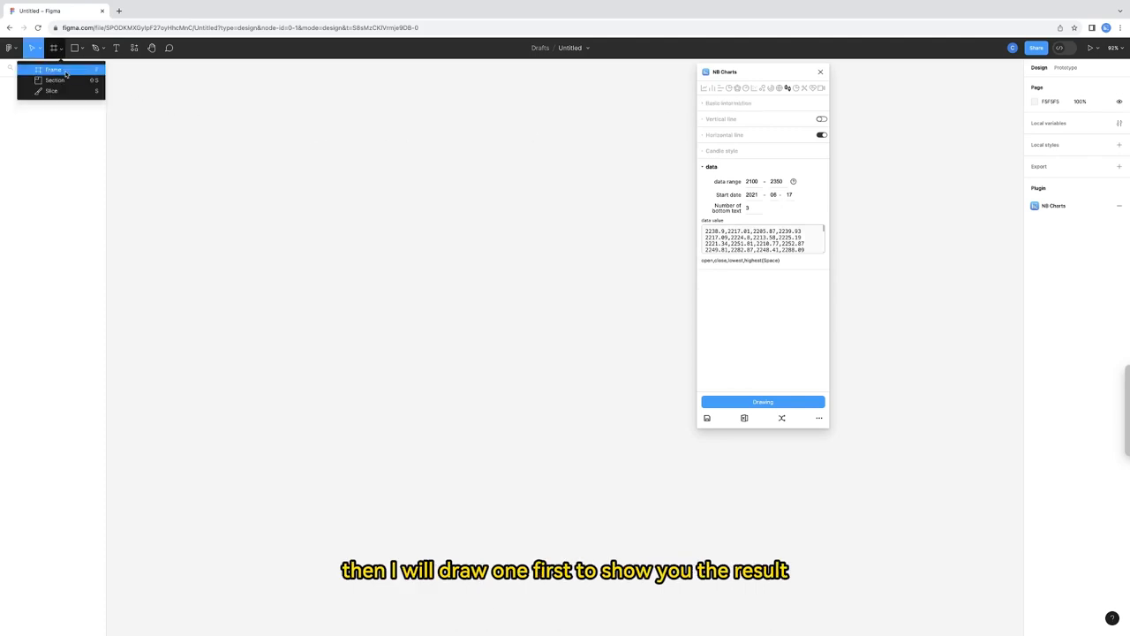
left_click_drag(123, 79, 284, 176)
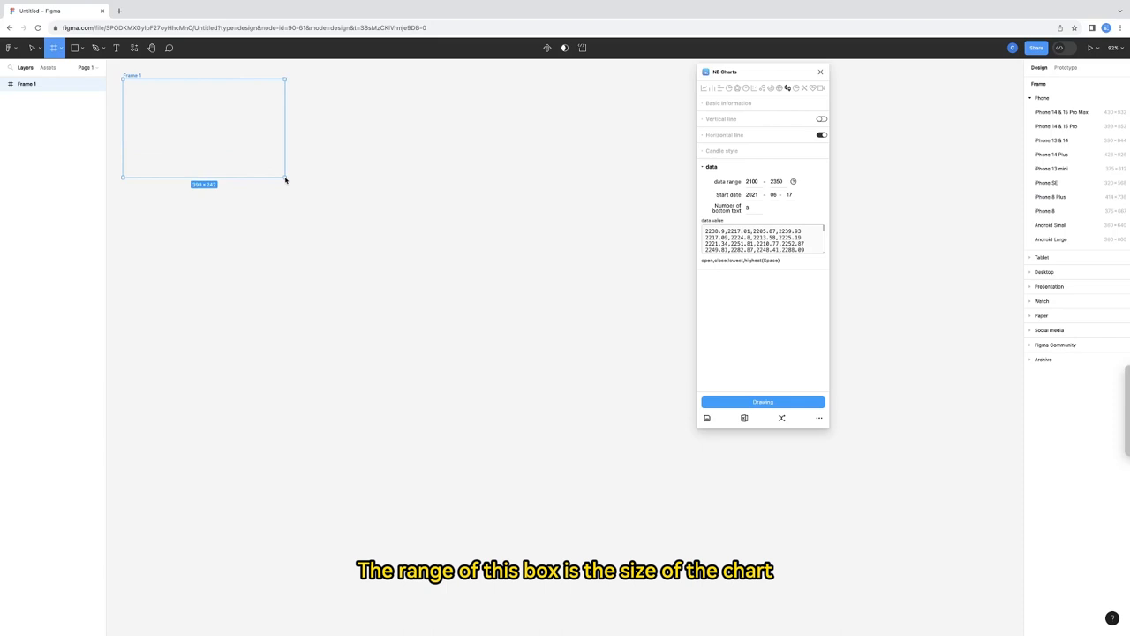
Step: Generate an NB Charts candlestick chart of the sample data inside the new frame
left_click(203, 127)
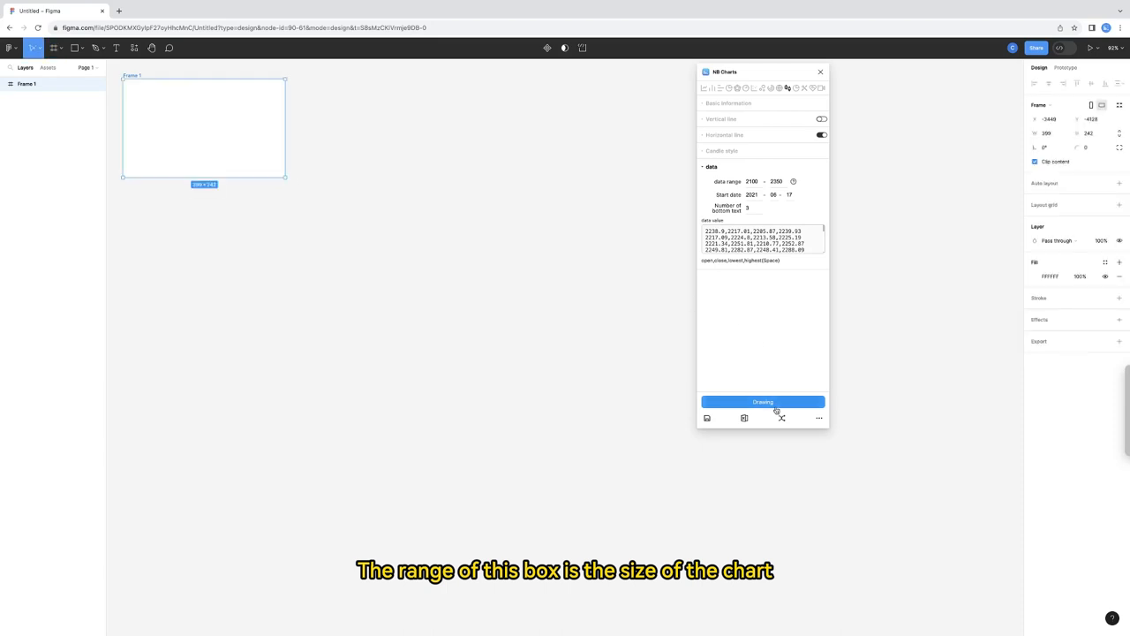
left_click(763, 402)
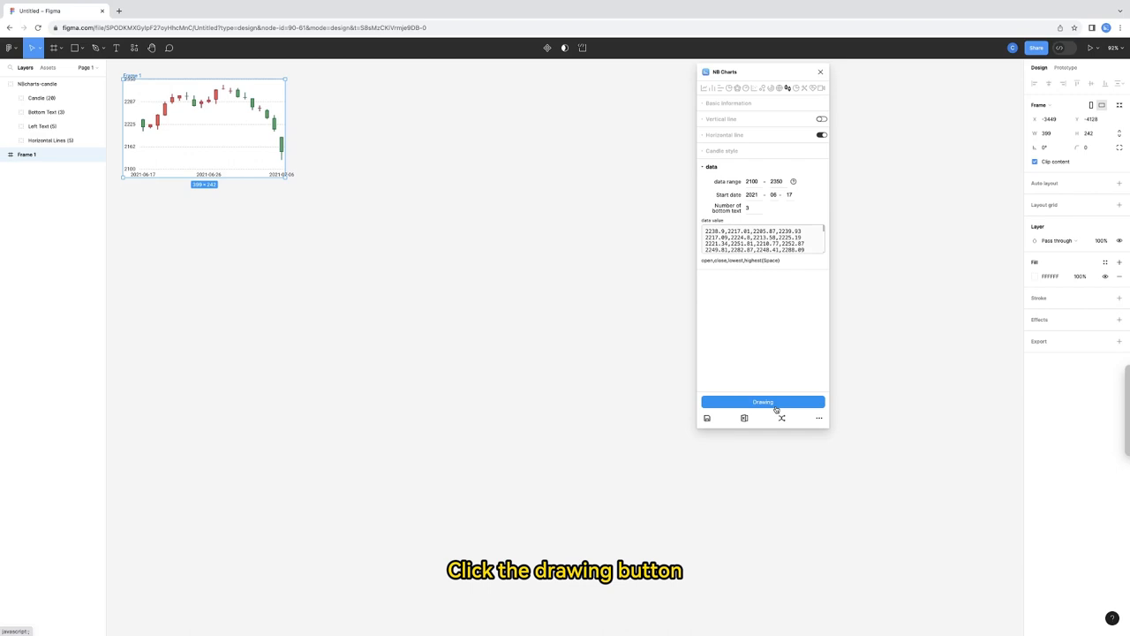
left_click(763, 402)
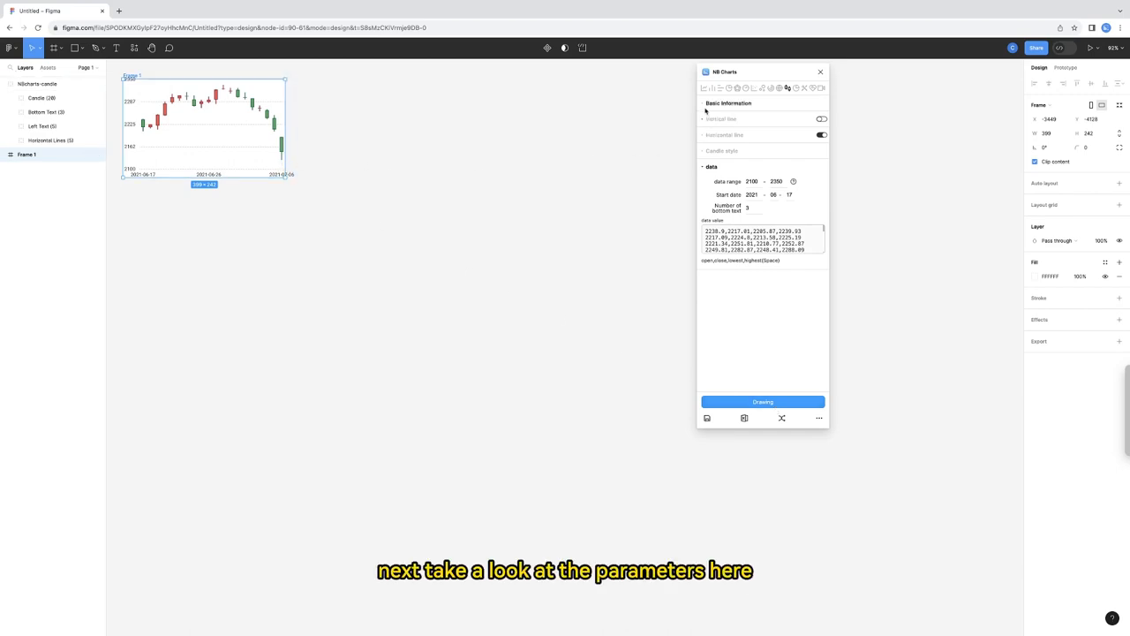
left_click(727, 103)
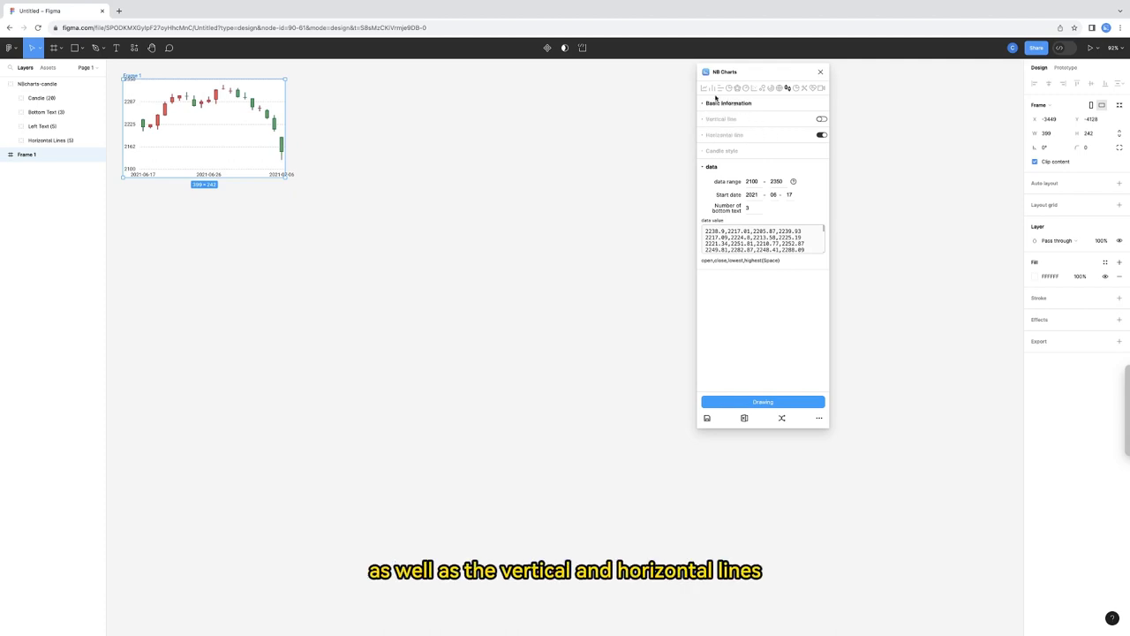
mouse_move(704, 88)
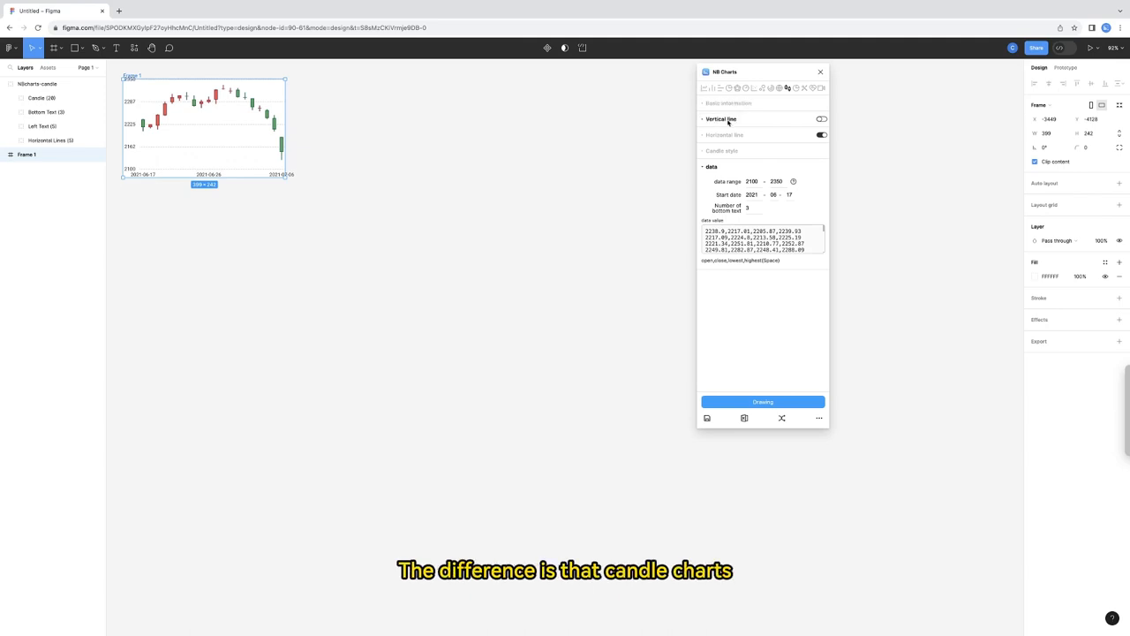
left_click(819, 120)
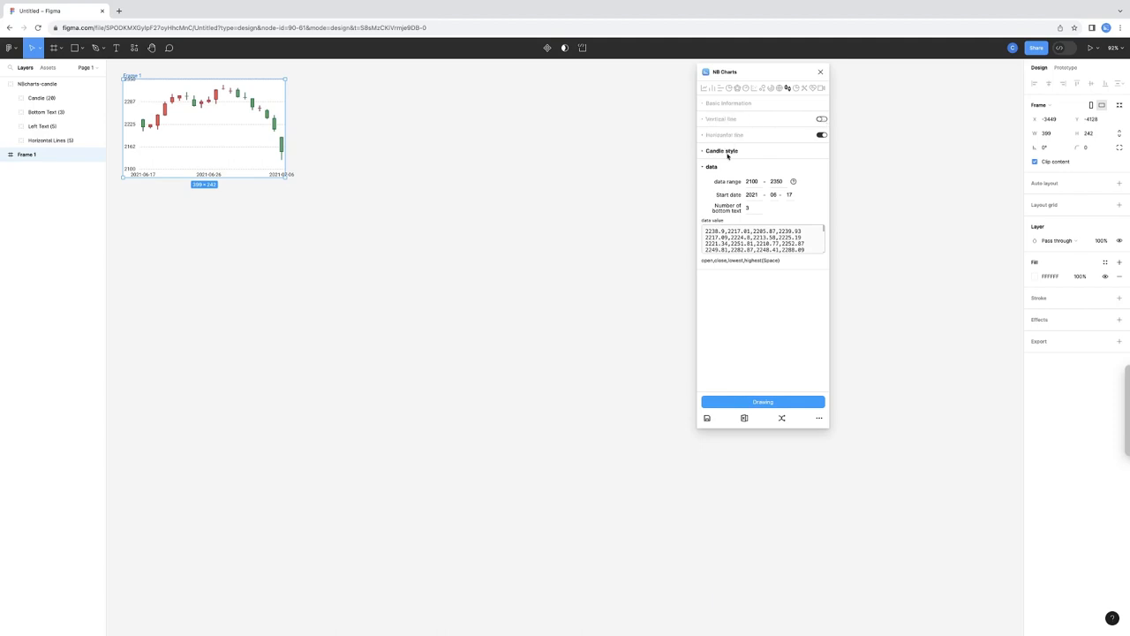
Step: Draw a narrower frame below the first chart and generate a second candlestick chart in it
left_click(702, 150)
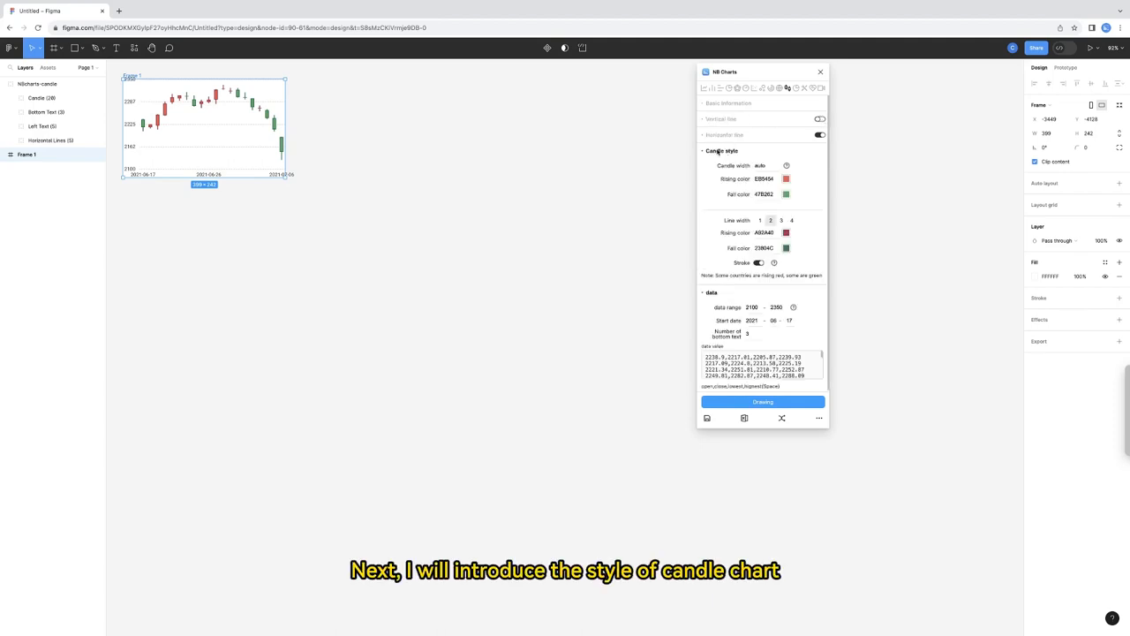
mouse_move(787, 166)
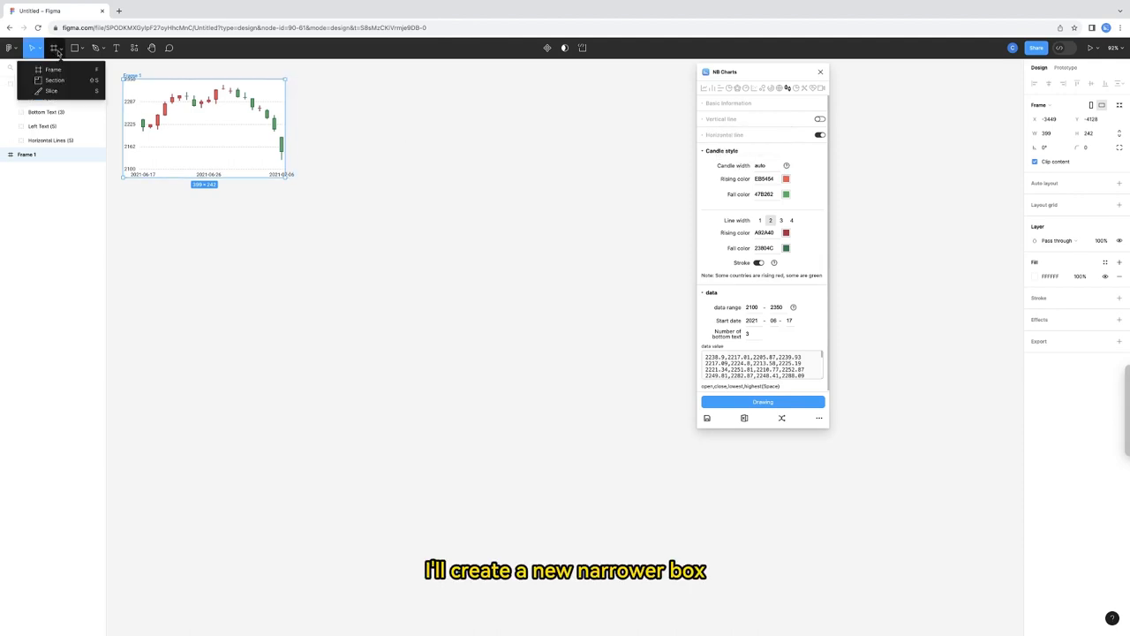
left_click_drag(141, 229, 180, 307)
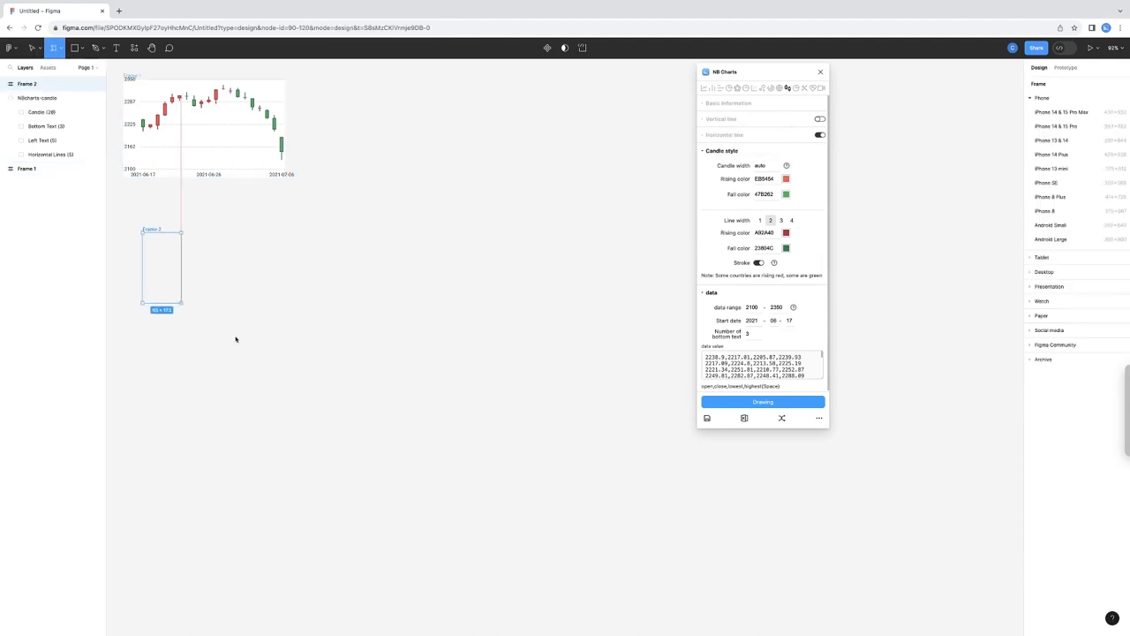
left_click(763, 402)
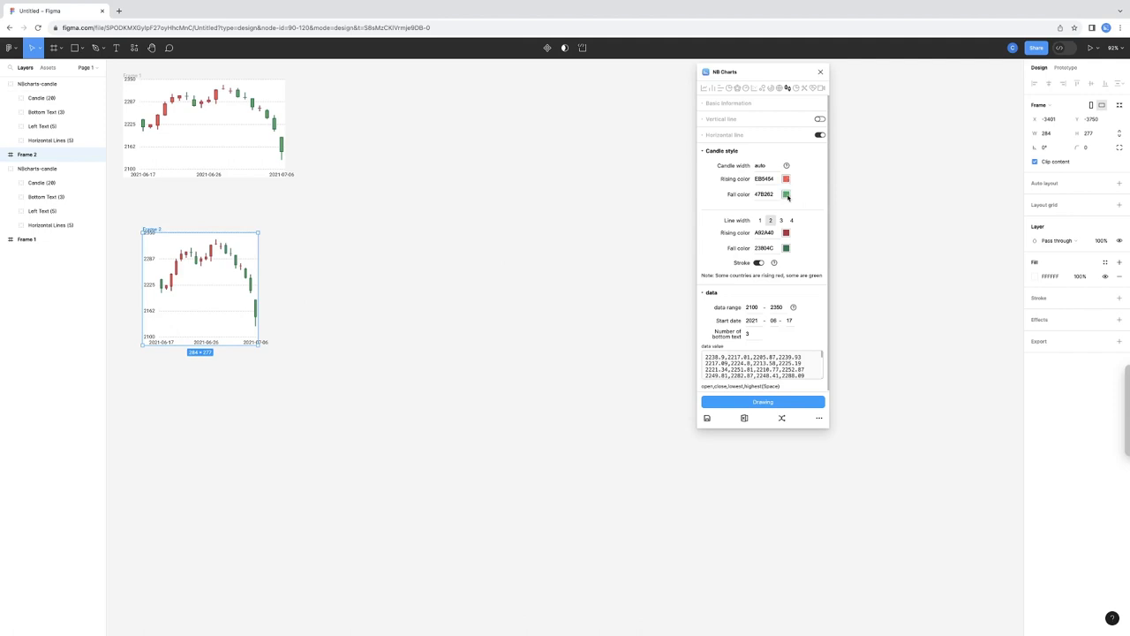
Step: Review the falling-candle colour and adjust the candle stroke width in the candle style settings
left_click(786, 194)
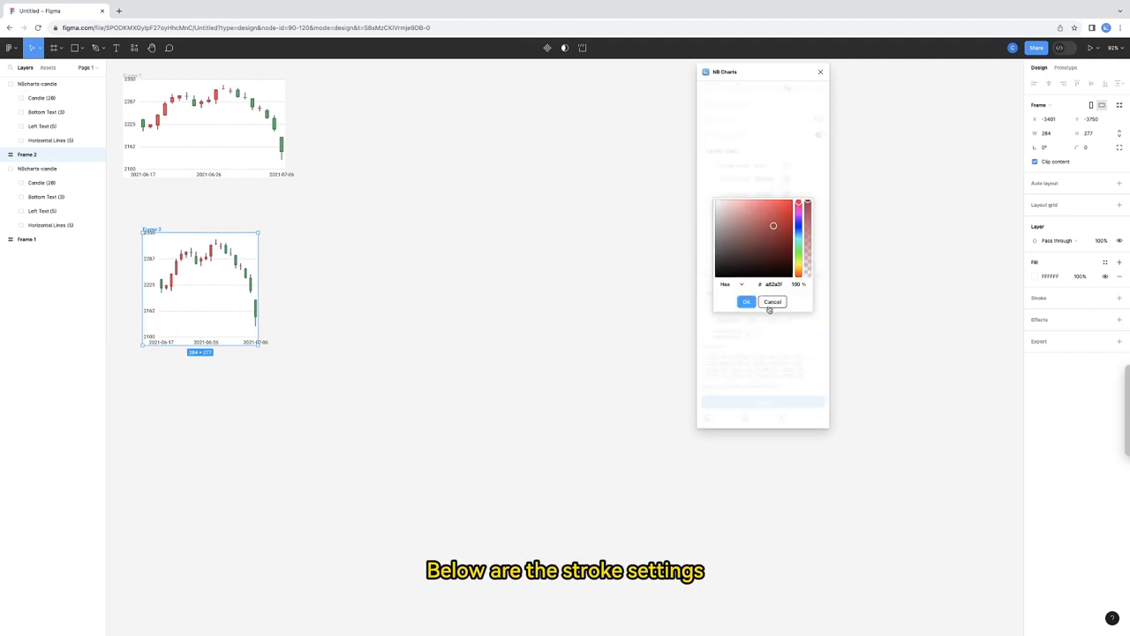
left_click(745, 300)
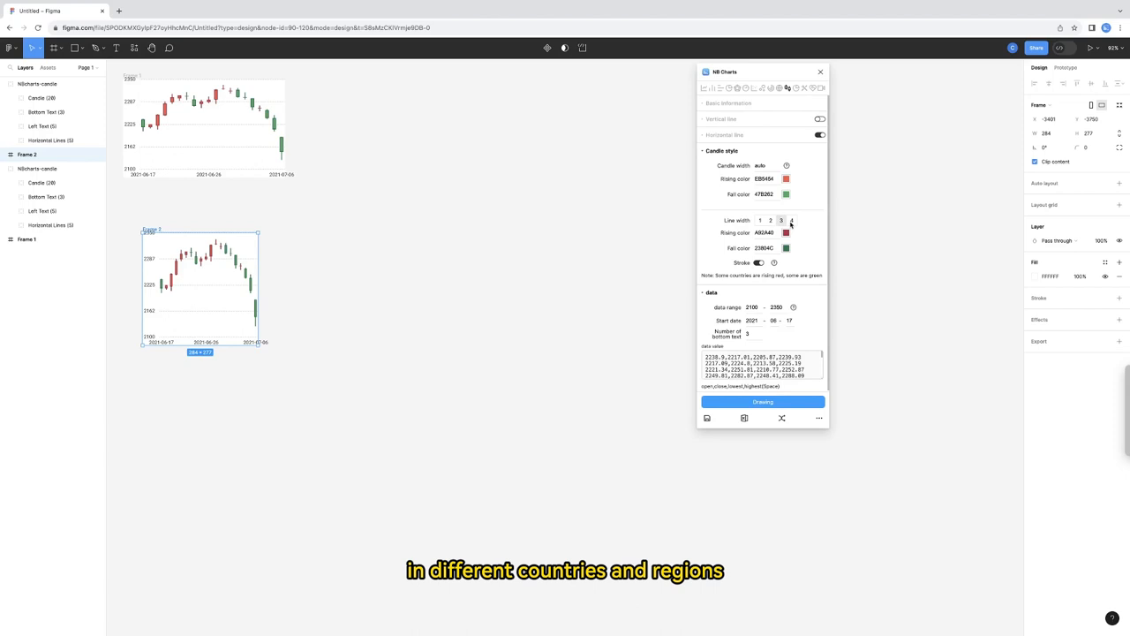
left_click(769, 219)
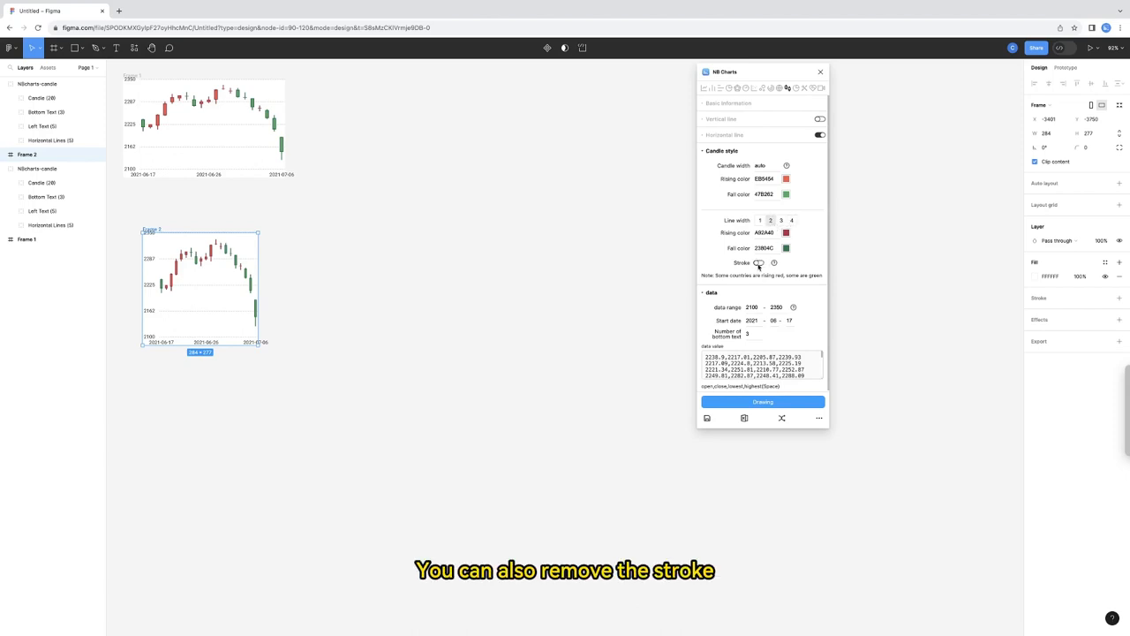
Step: Draw a frame right of the first chart and generate a stroke-free candlestick chart in it
left_click_drag(309, 81, 473, 185)
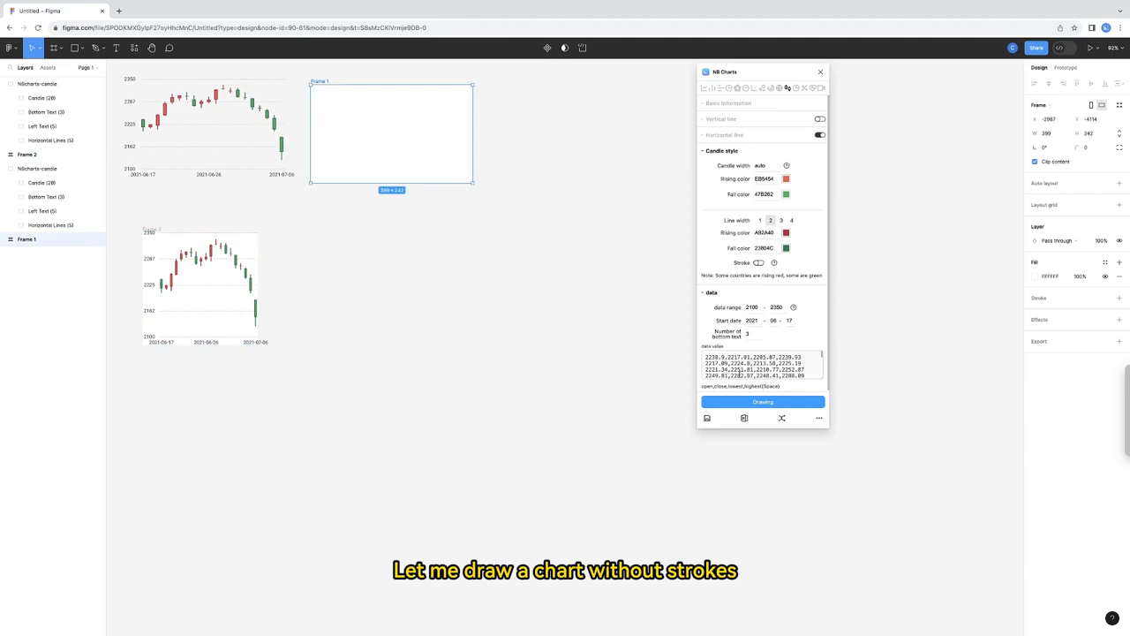
left_click(763, 403)
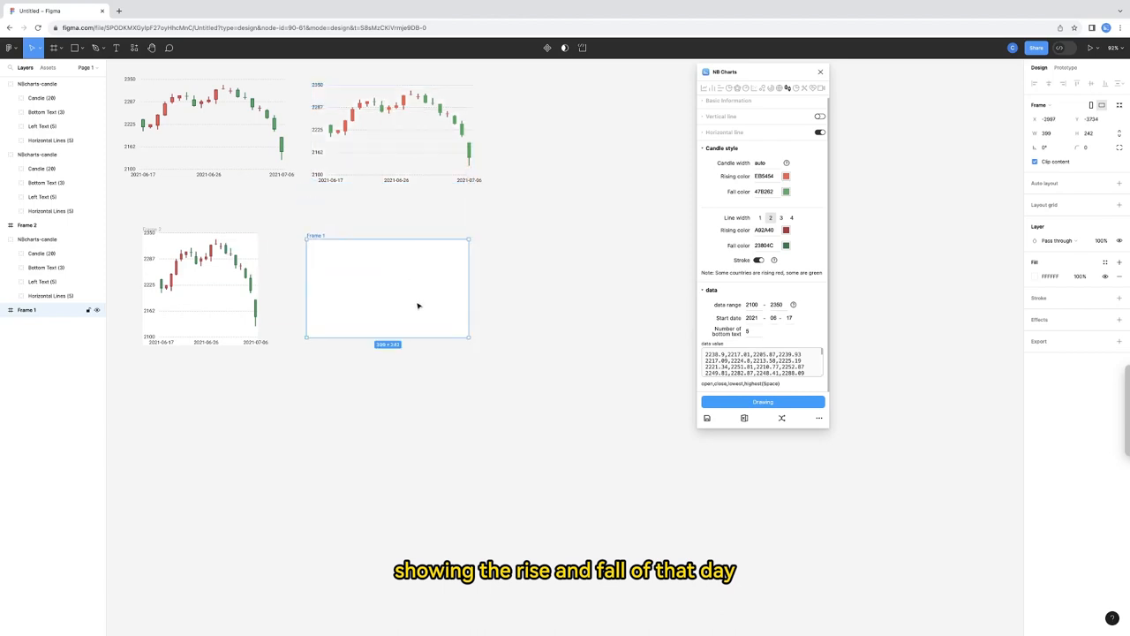
Step: Generate a stroked candlestick chart with five date labels in the bottom-middle frame
left_click(762, 403)
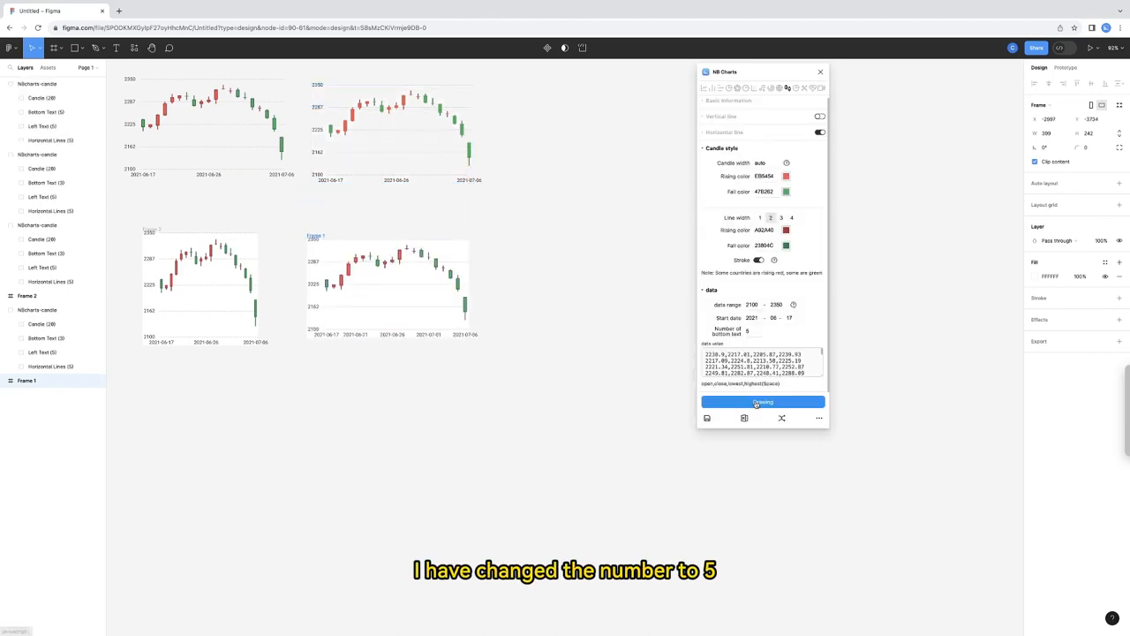
left_click(763, 402)
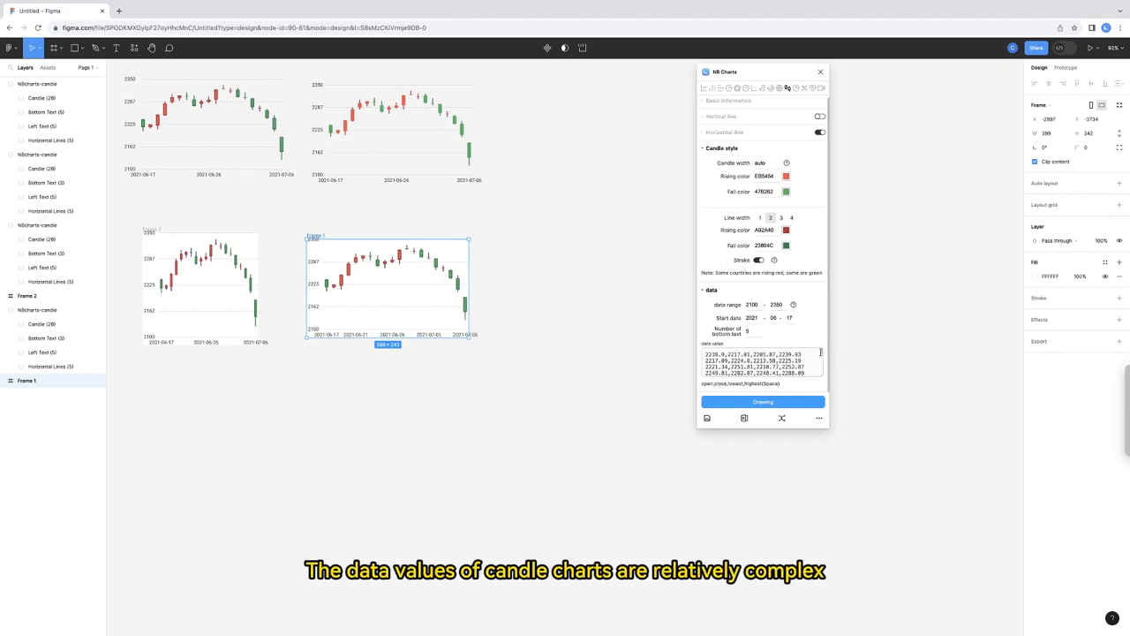
scroll("down", 3)
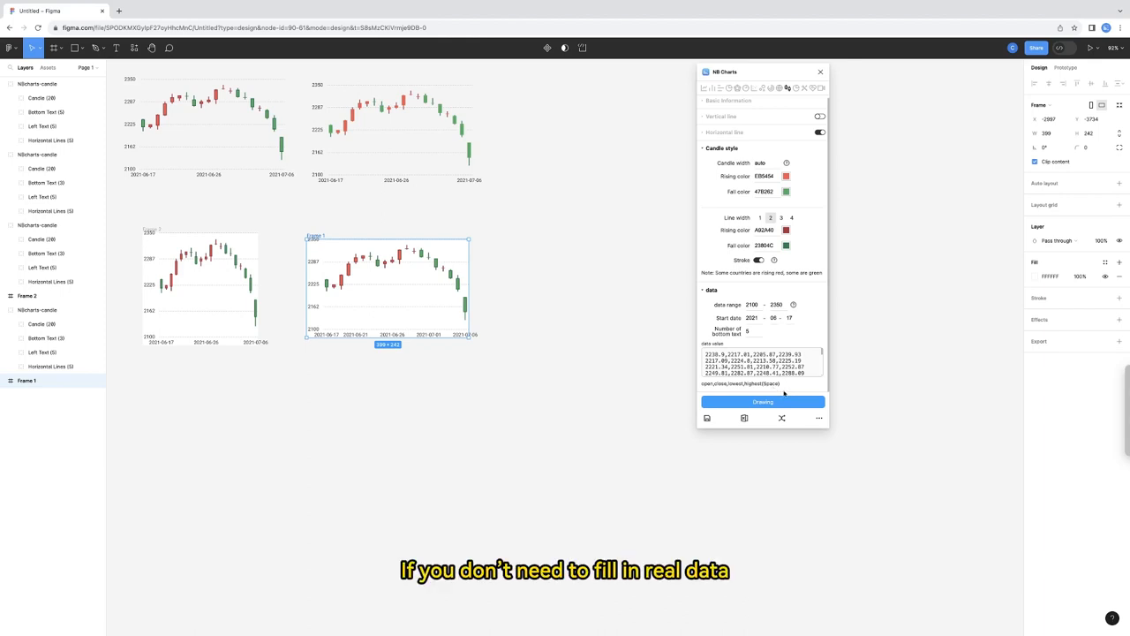
mouse_move(781, 417)
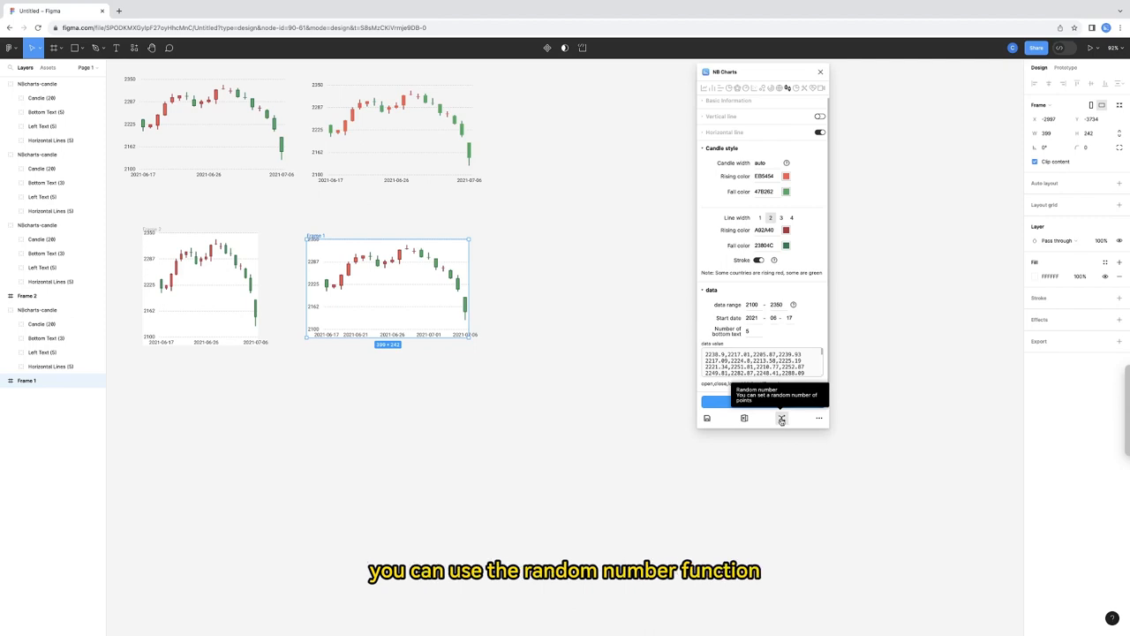
Step: Fill the data with random candles and generate a chart in the wide frame on the right
left_click(780, 417)
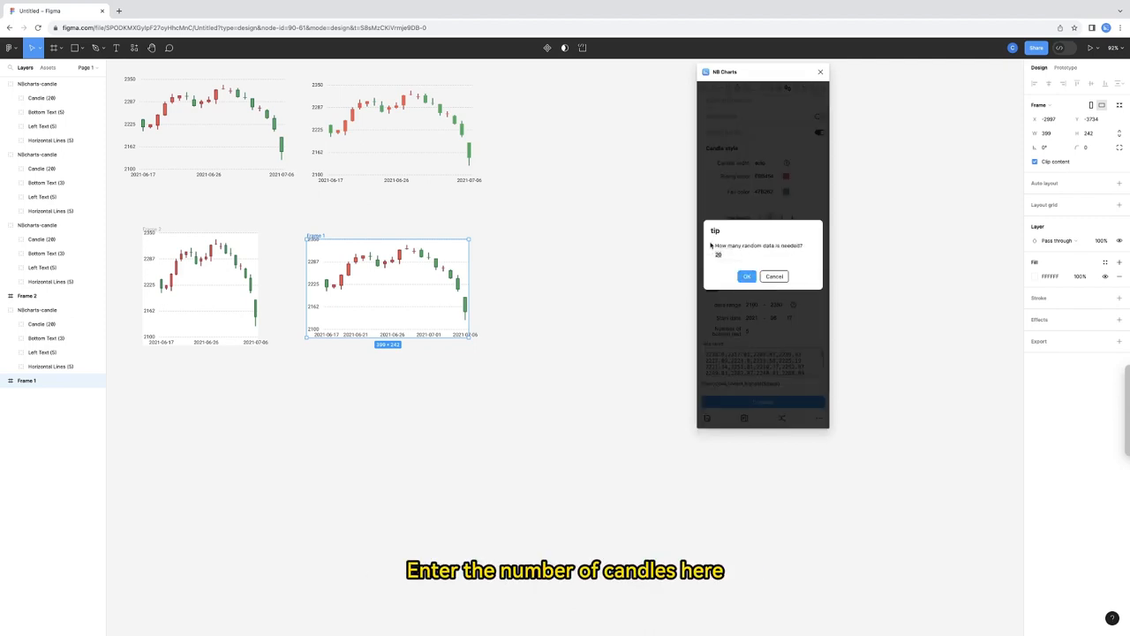
left_click(745, 275)
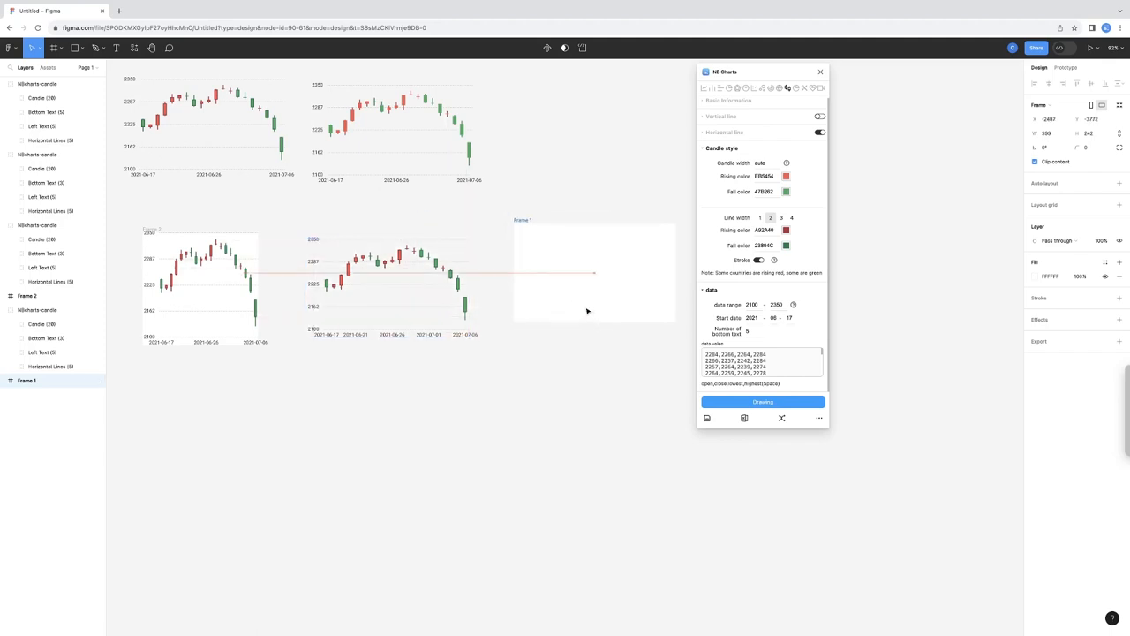
left_click(762, 402)
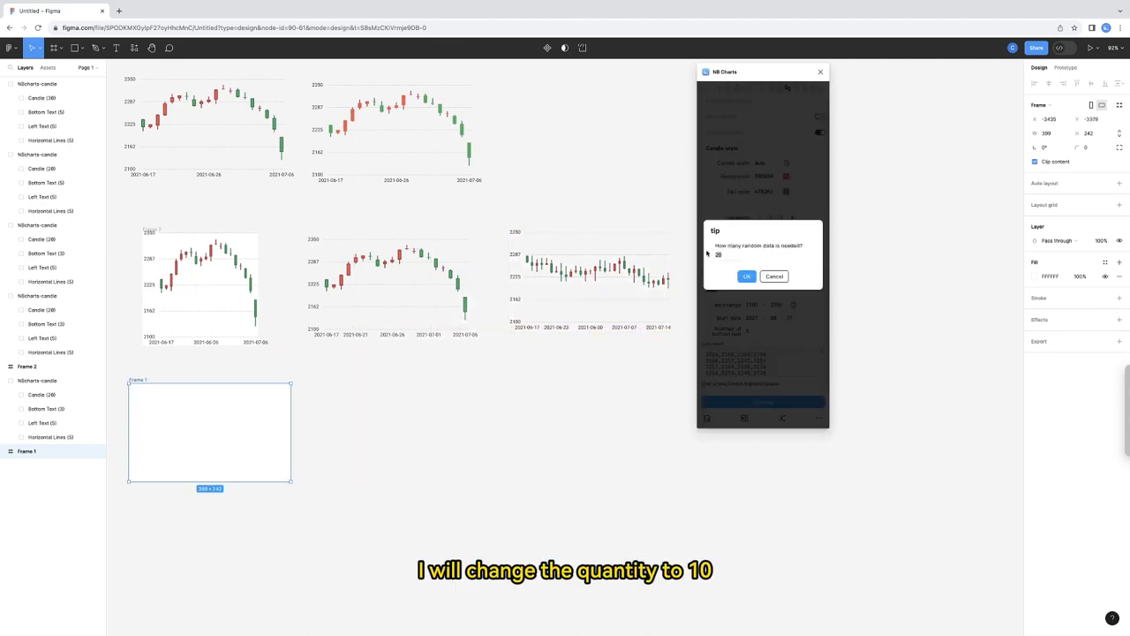
Step: Generate a ten-candle random chart in the small frame, then launch the Excel import website
left_click(745, 275)
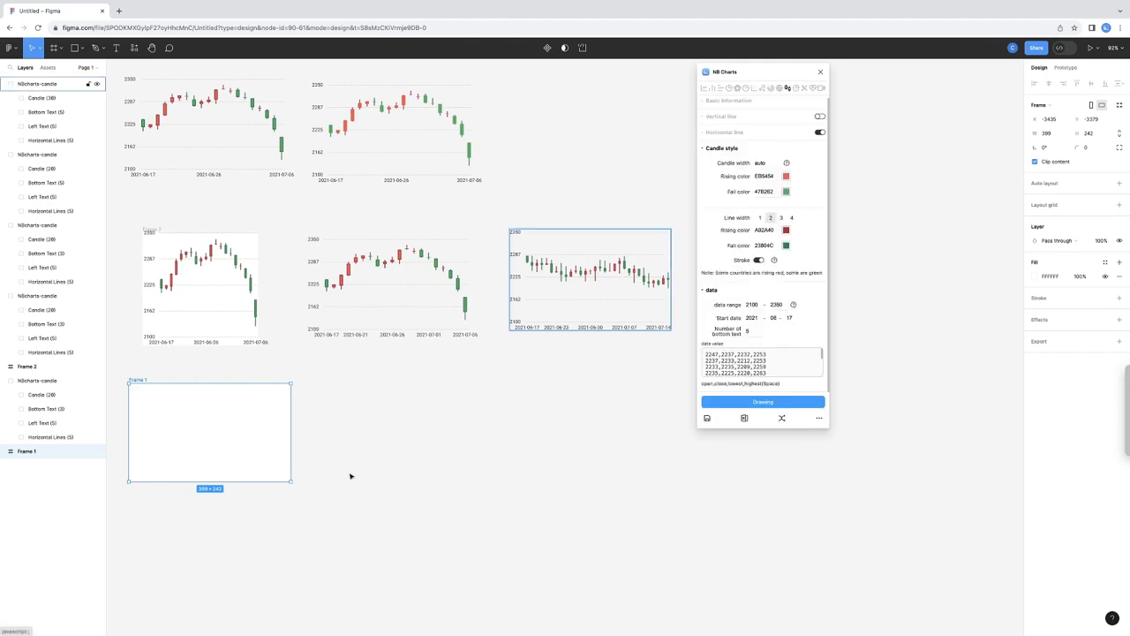
left_click(763, 402)
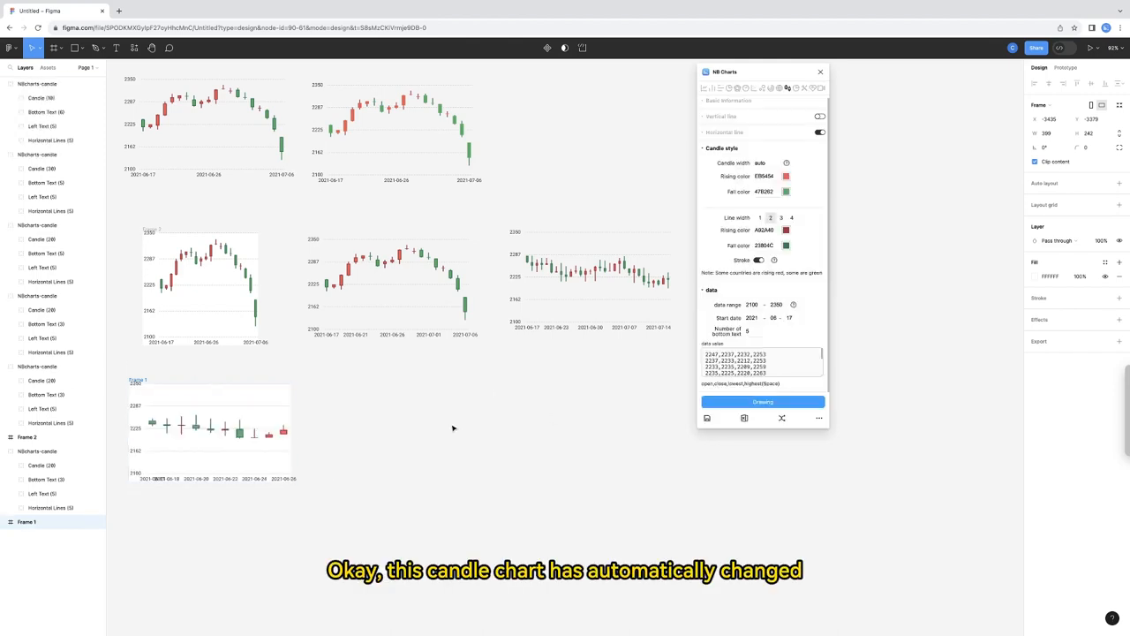
left_click(212, 433)
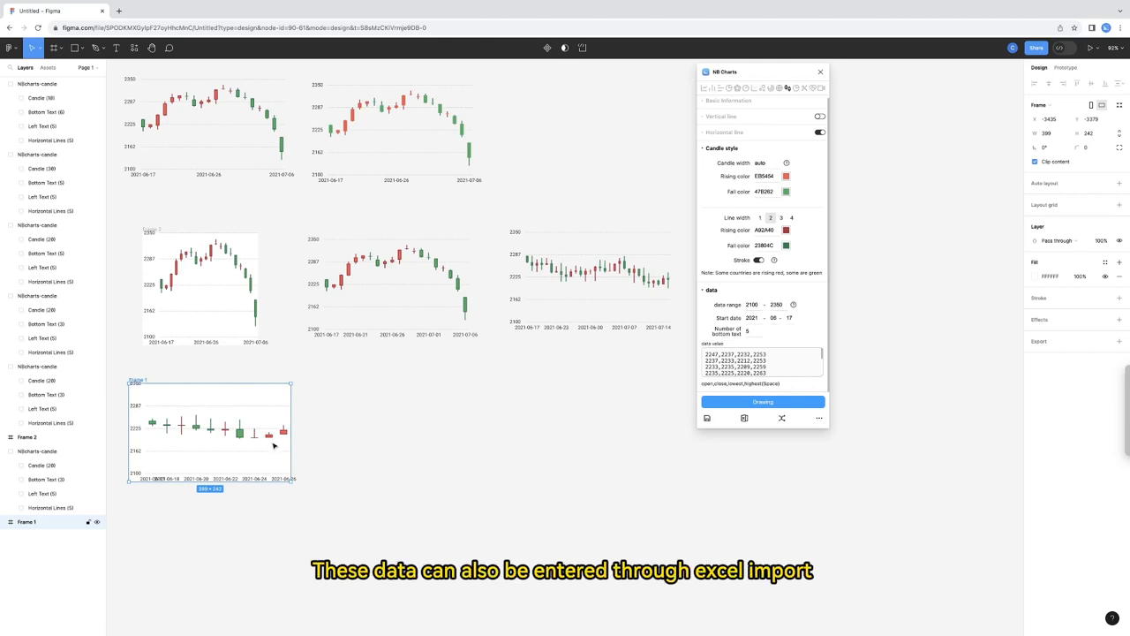
mouse_move(641, 396)
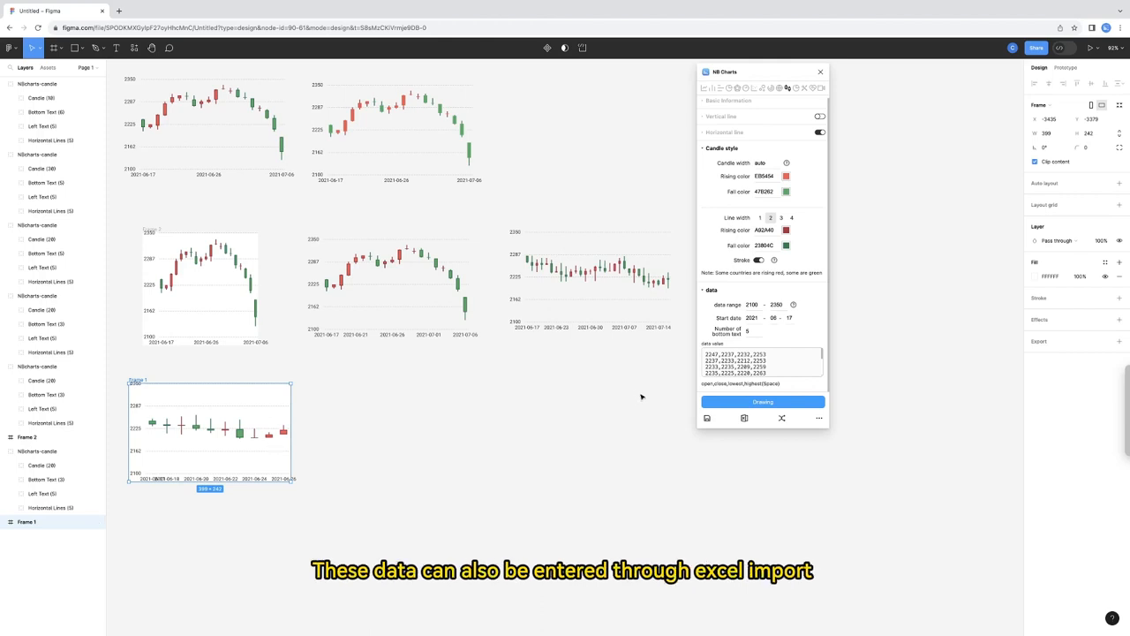
mouse_move(745, 417)
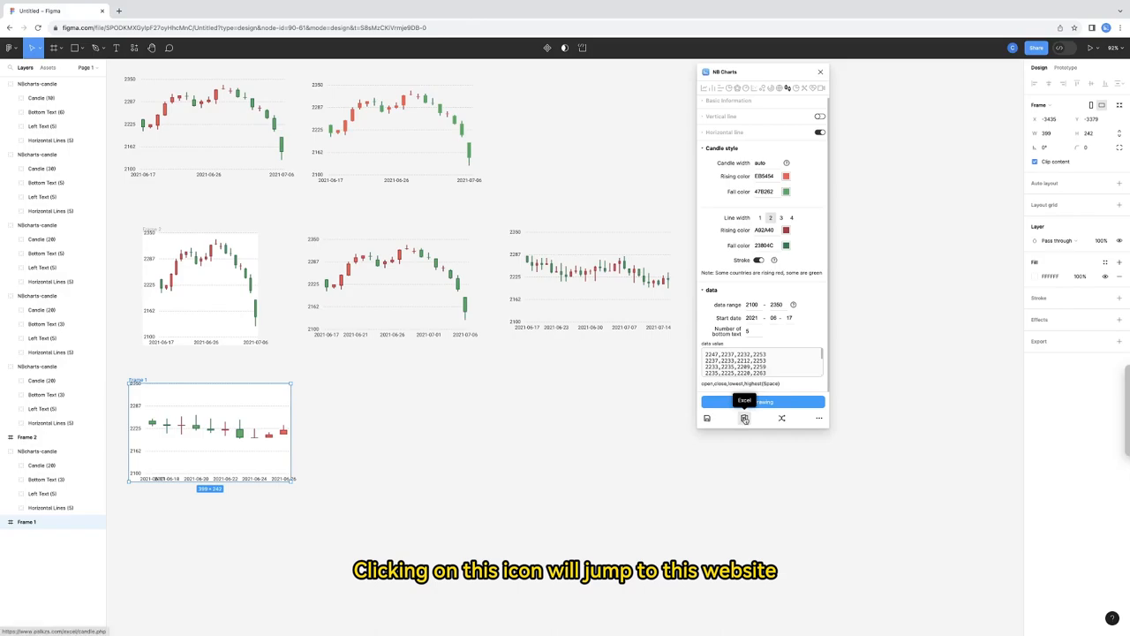
left_click(745, 399)
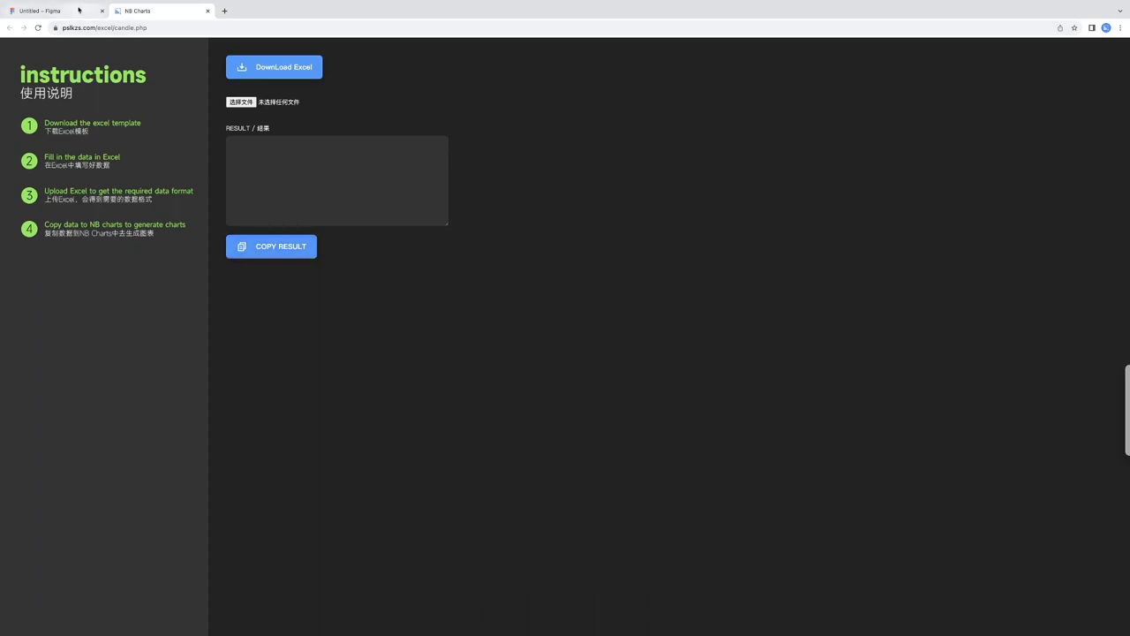
Step: Return to the Figma file and select all of the candle data values in the plugin
left_click(44, 10)
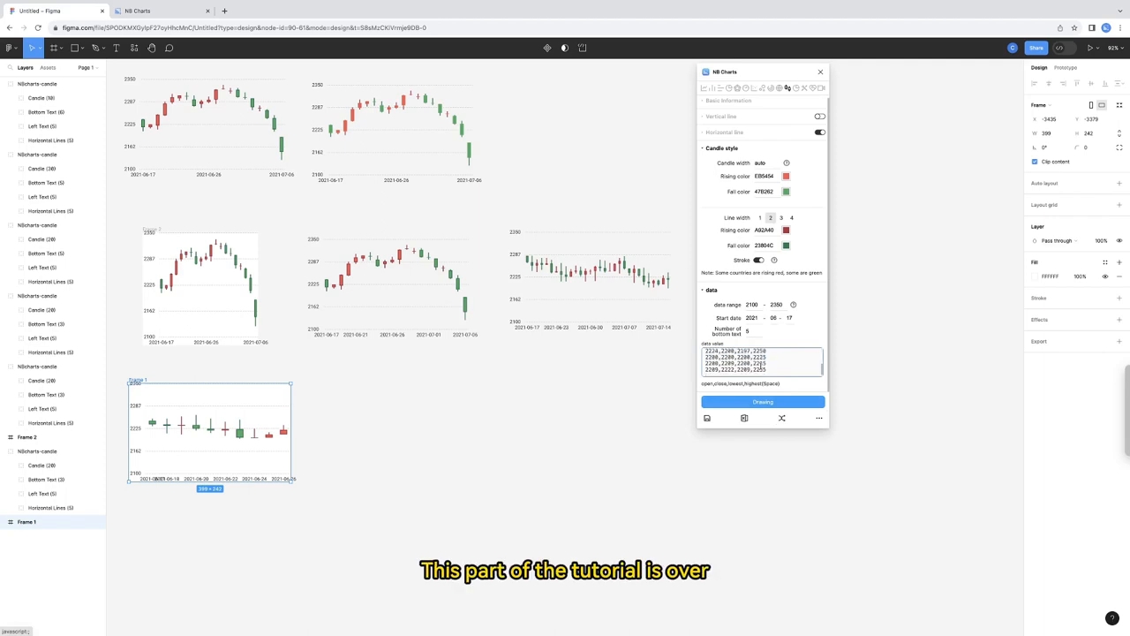
triple_click(734, 361)
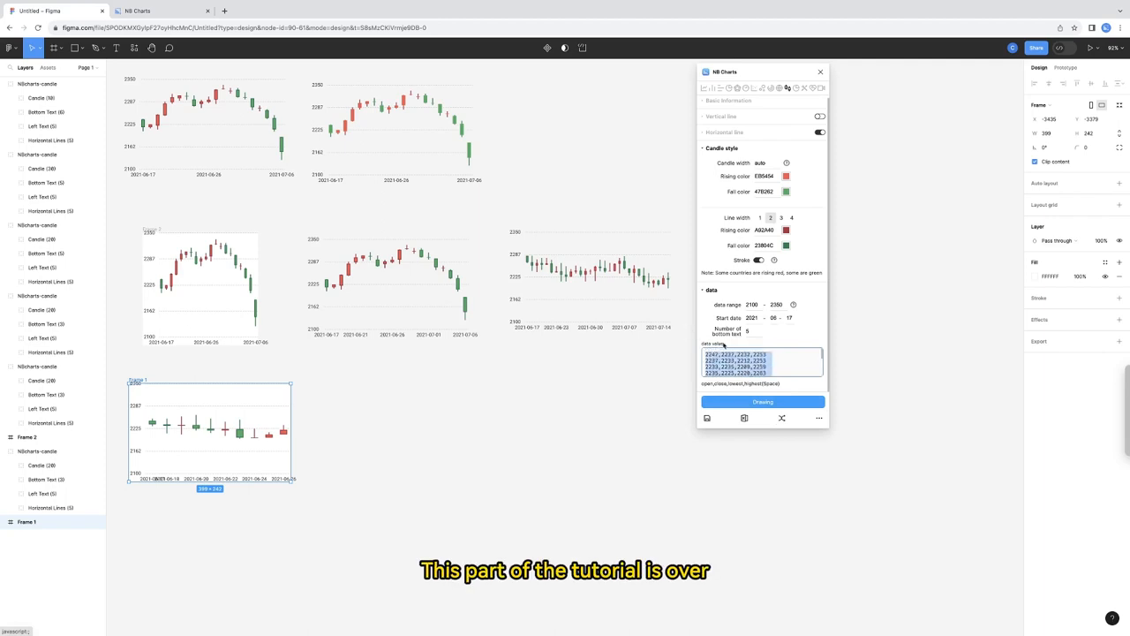